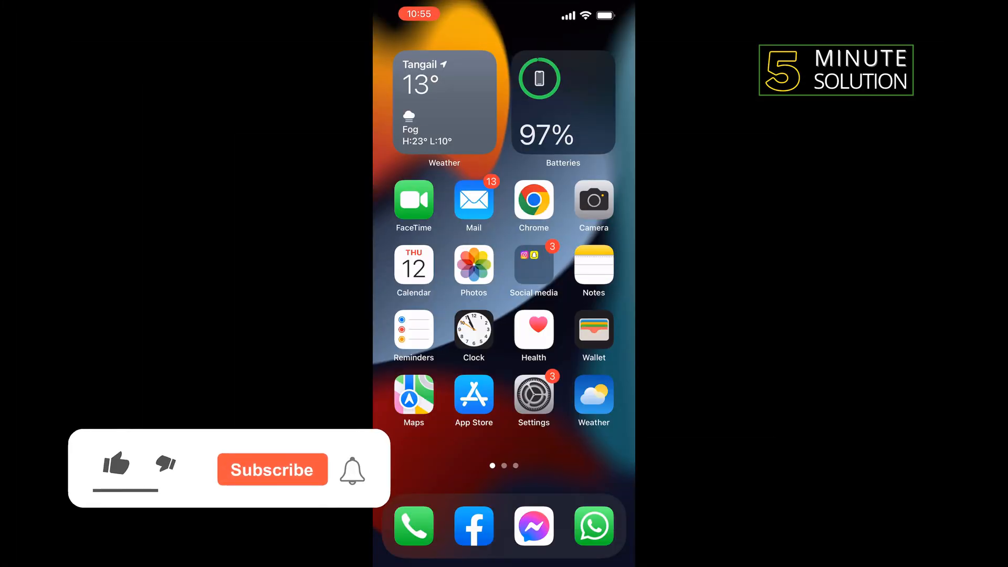
Navigate to Accessibility > Voice Control and switch Voice Control on.
{"action": "left_click", "coordinate": [114, 464]}
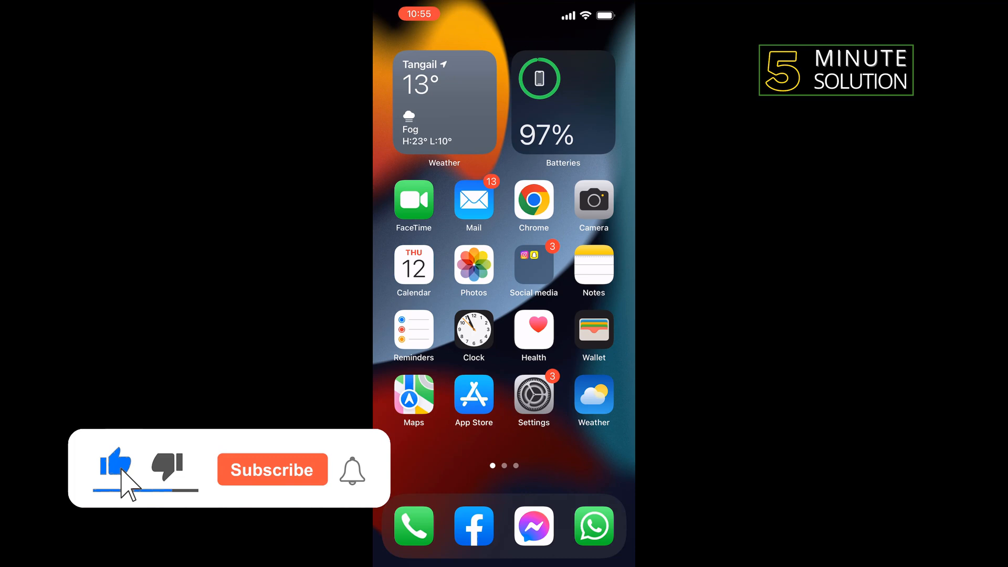
{"action": "left_click", "coordinate": [272, 469]}
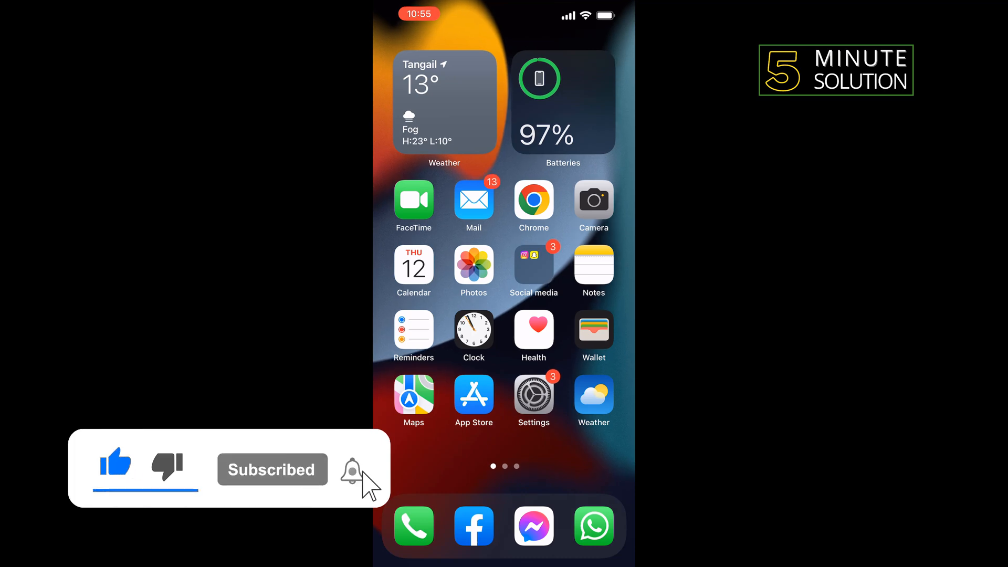
{"action": "left_click", "coordinate": [534, 396]}
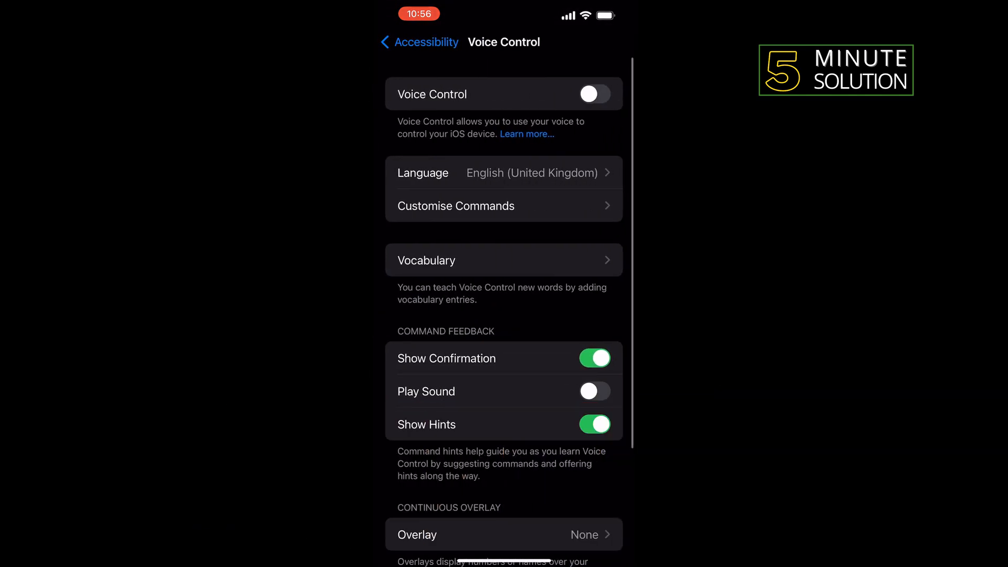
{"action": "left_click", "coordinate": [592, 94]}
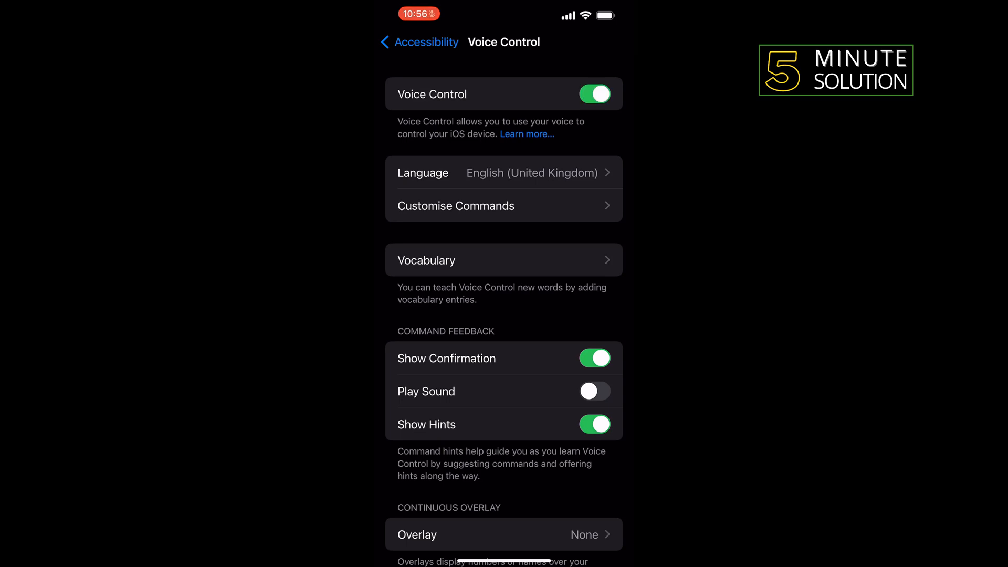